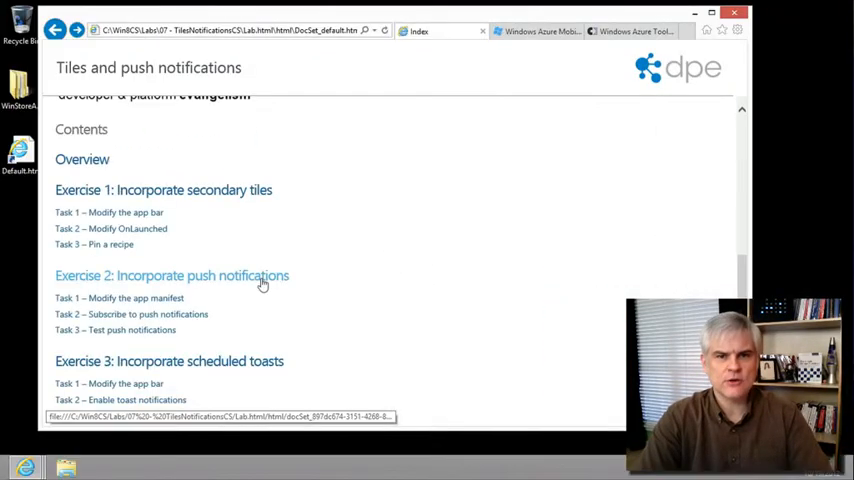
# - Jump to the lab's Exercise 2 section on incorporating push notifications
pyautogui.click(172, 276)
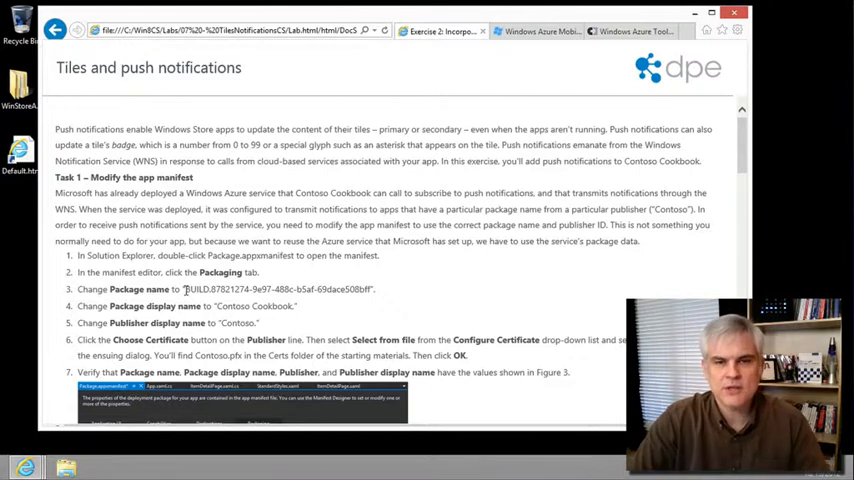
# - Move the lab manual window aside to reveal Visual Studio's Start Page
pyautogui.moveTo(186, 288); pyautogui.dragTo(320, 288)
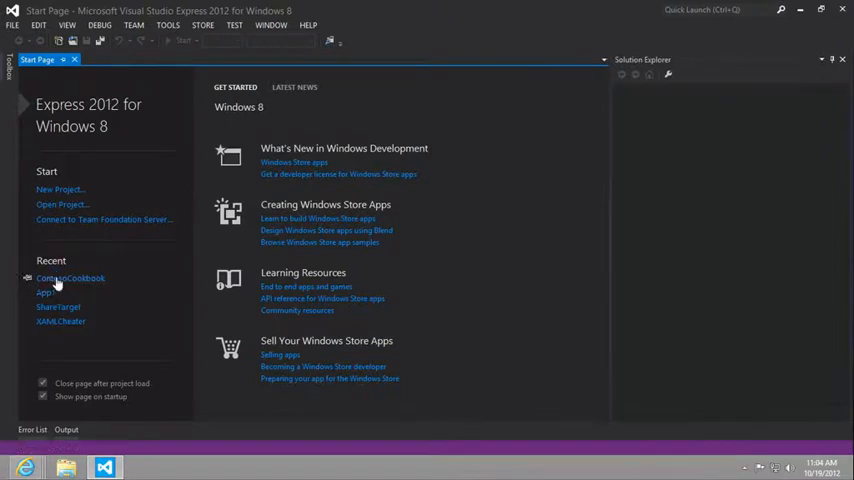
# - Load the ContosoCookbook project and show Package.appxmanifest's Packaging settings
pyautogui.click(70, 278)
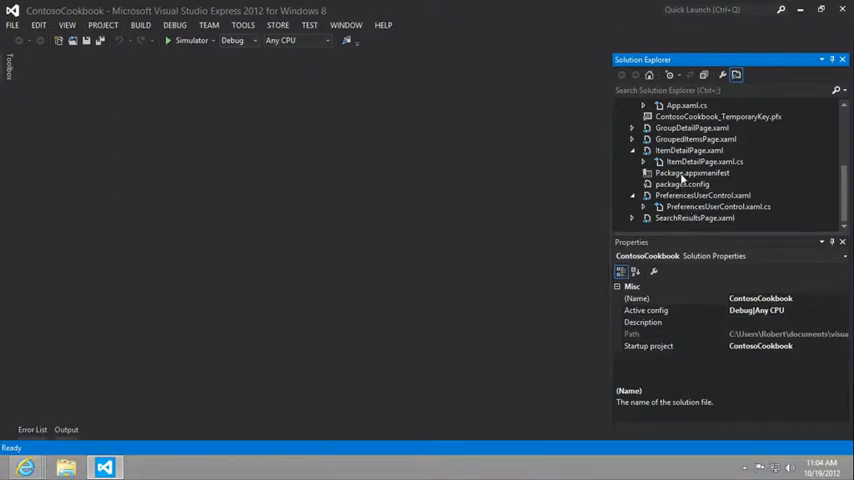
pyautogui.doubleClick(690, 172)
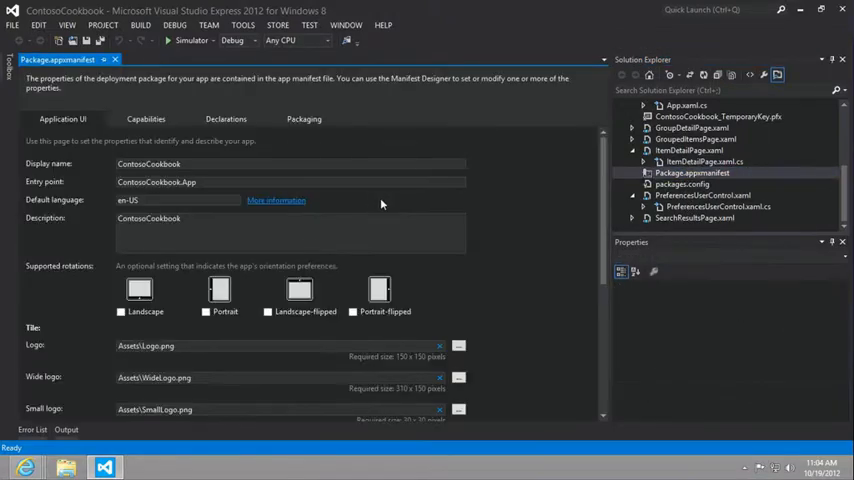
pyautogui.click(304, 120)
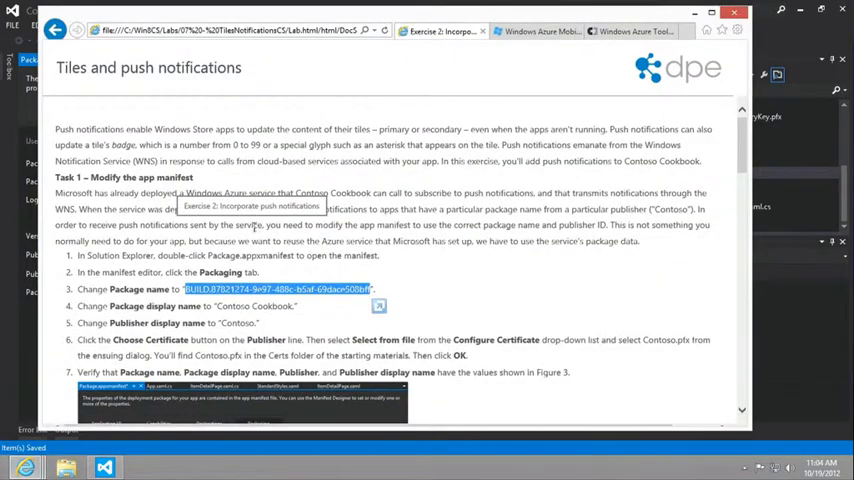
pyautogui.moveTo(218, 308)
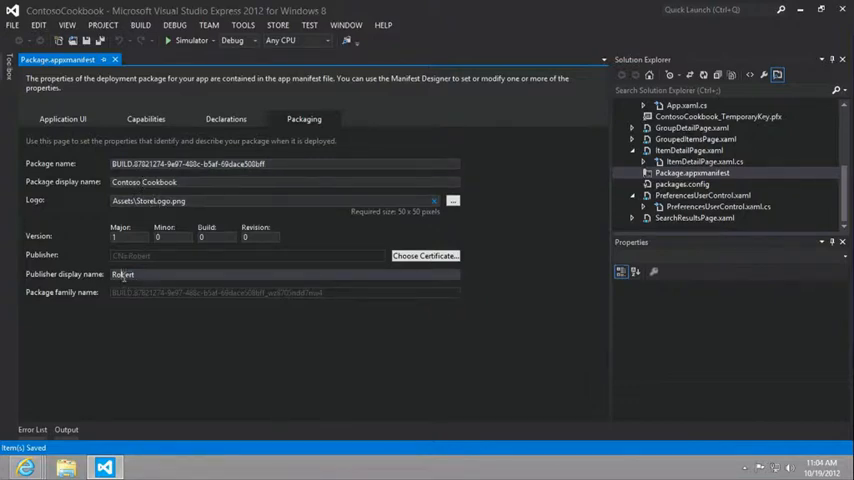
# - Set the manifest's publisher display name to Contoso
pyautogui.write('Contoso')
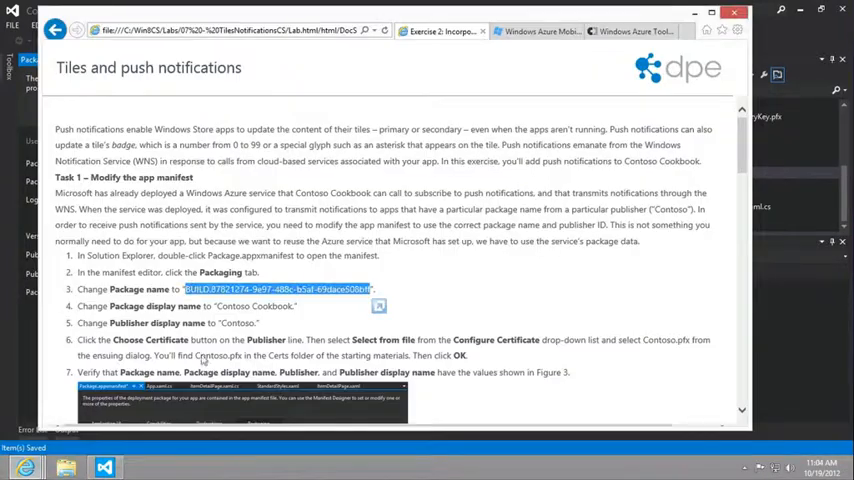
pyautogui.scroll(-3)
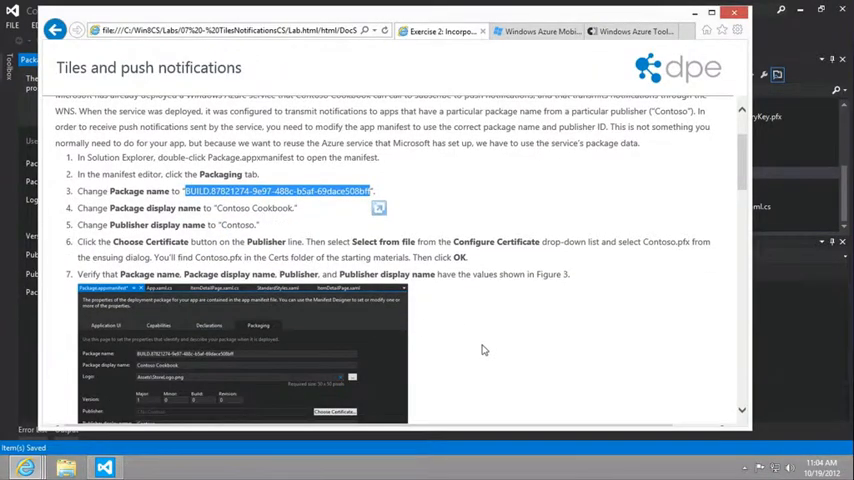
pyautogui.scroll(-3)
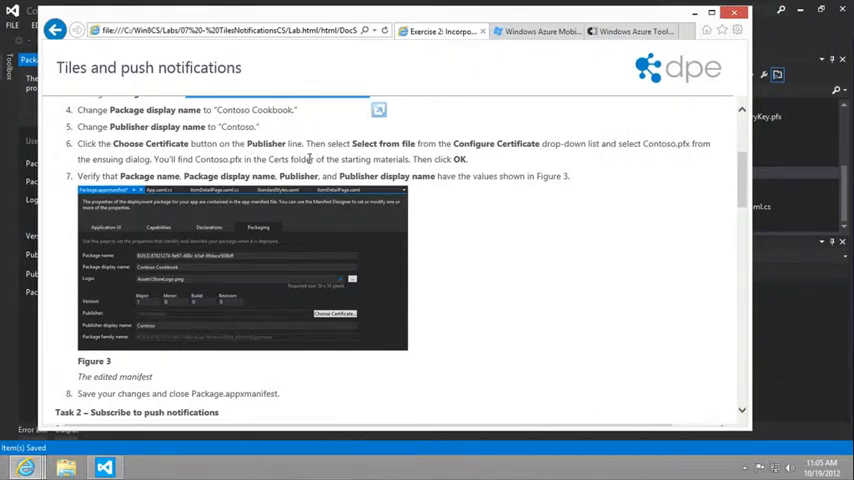
pyautogui.click(104, 468)
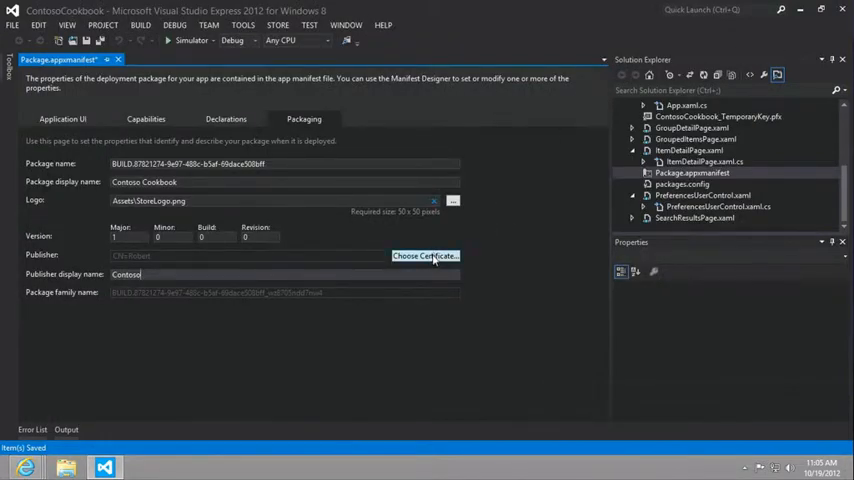
# - Start replacing the signing certificate via Configure Certificate > Select from file
pyautogui.click(424, 256)
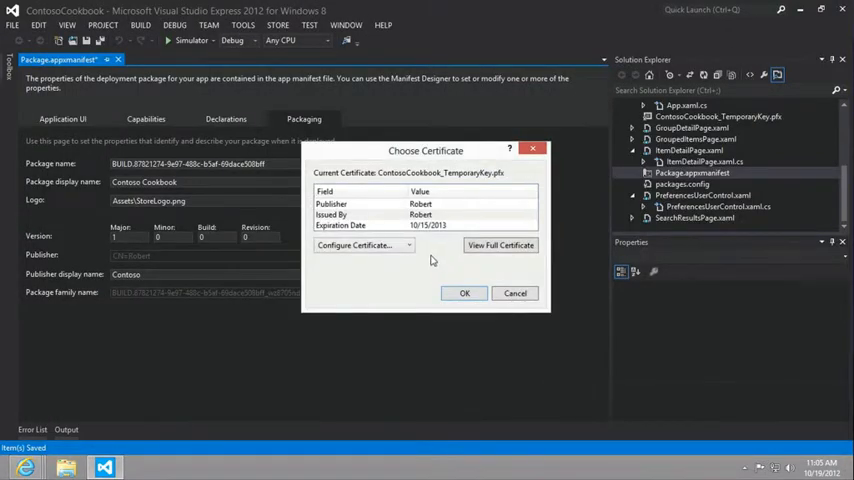
pyautogui.click(360, 244)
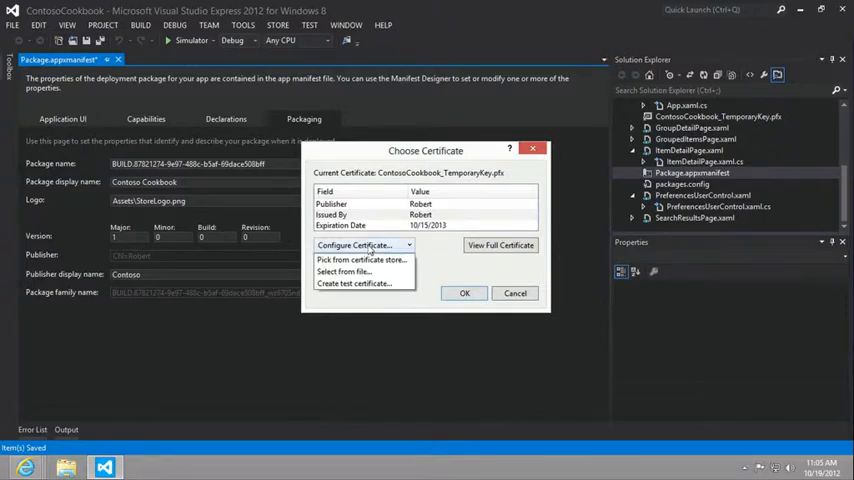
pyautogui.moveTo(344, 272)
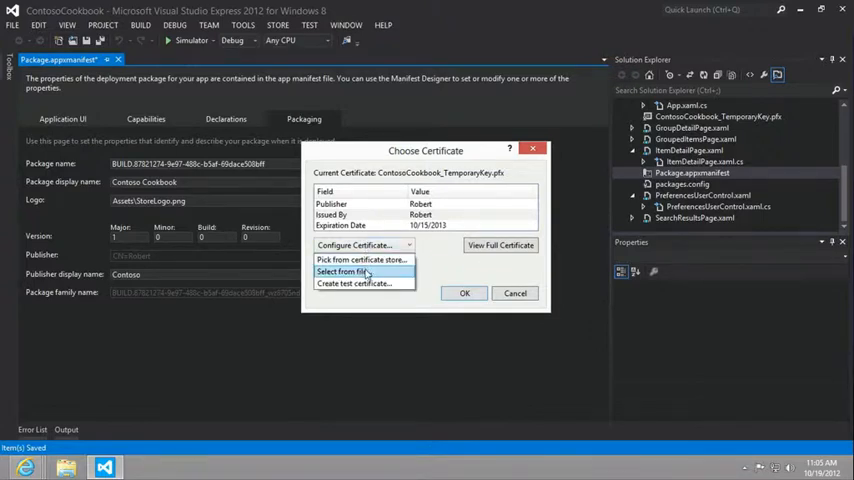
pyautogui.click(340, 272)
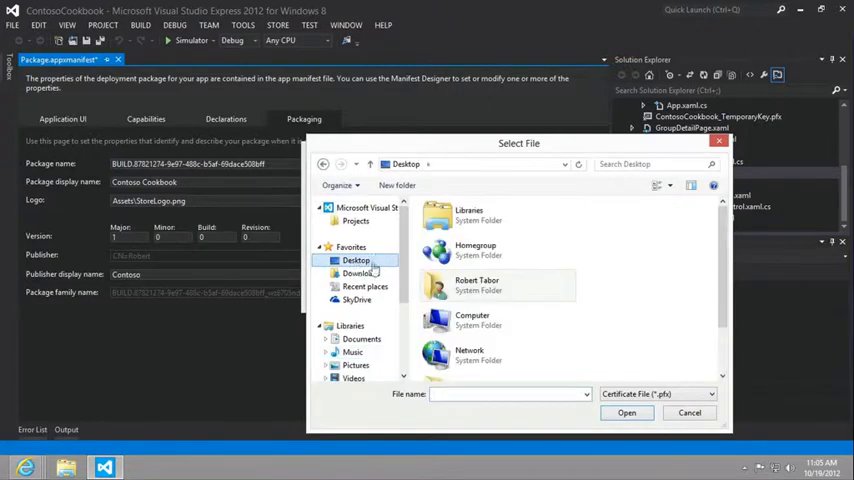
# - Sign the package with the Contoso certificate from WinStoreAppDev_CS\Resources\Certs
pyautogui.scroll(-3)
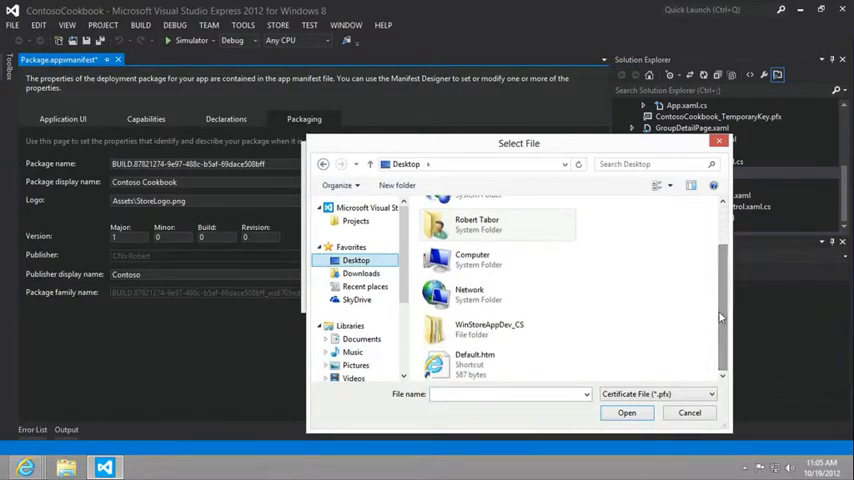
pyautogui.moveTo(578, 164)
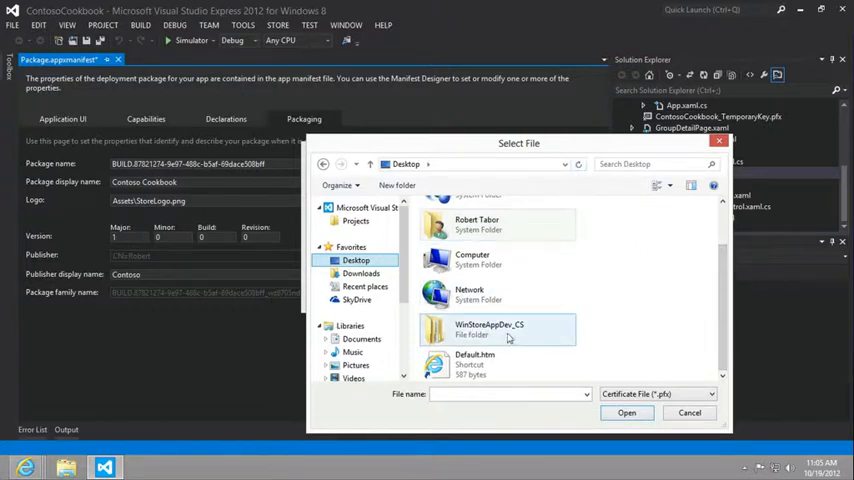
pyautogui.moveTo(488, 328)
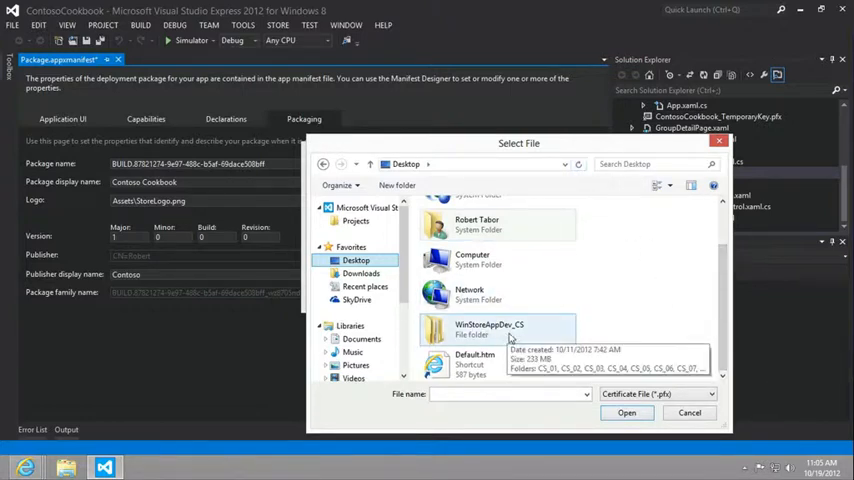
pyautogui.doubleClick(488, 328)
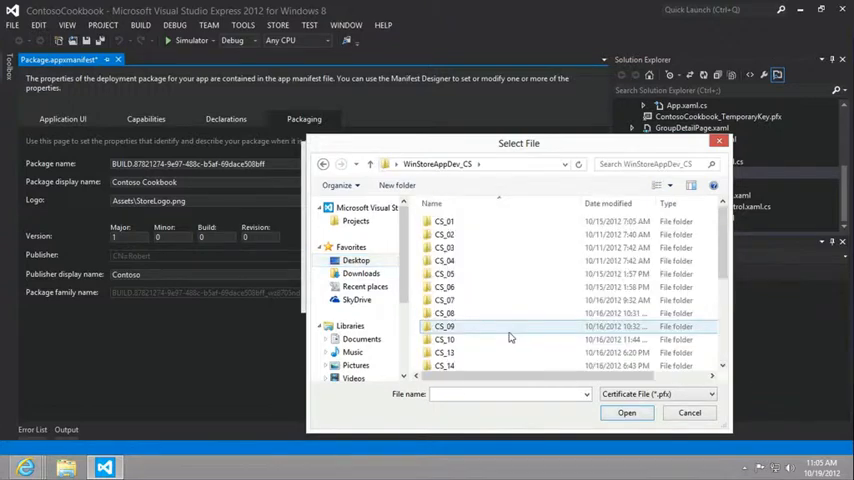
pyautogui.scroll(-3)
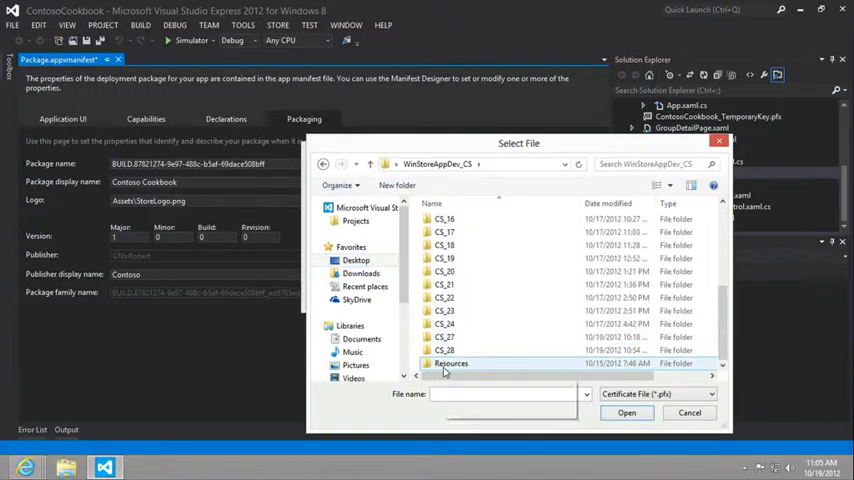
pyautogui.moveTo(450, 364)
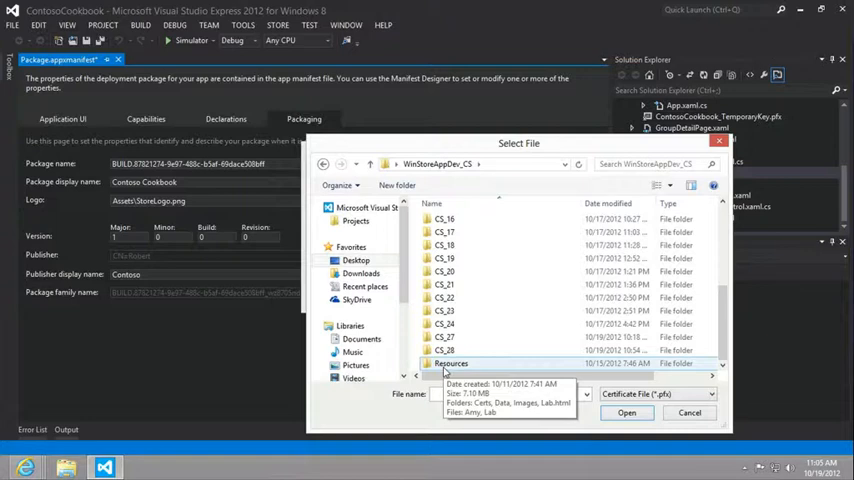
pyautogui.doubleClick(452, 364)
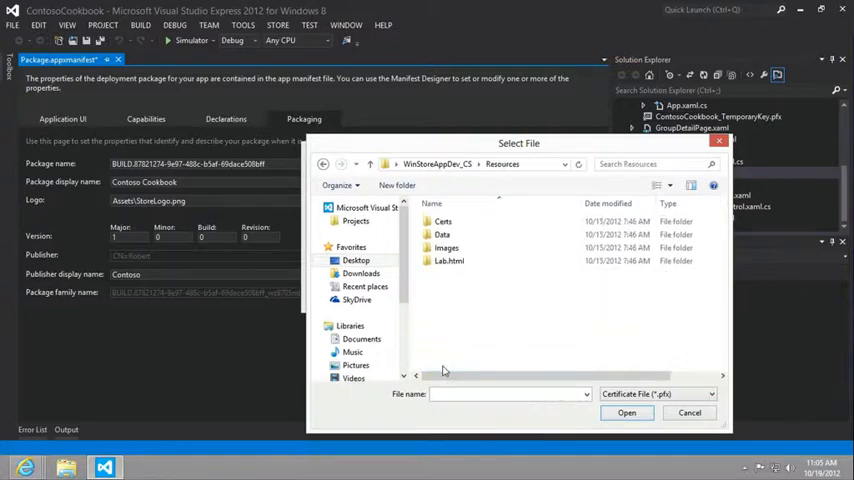
pyautogui.doubleClick(444, 220)
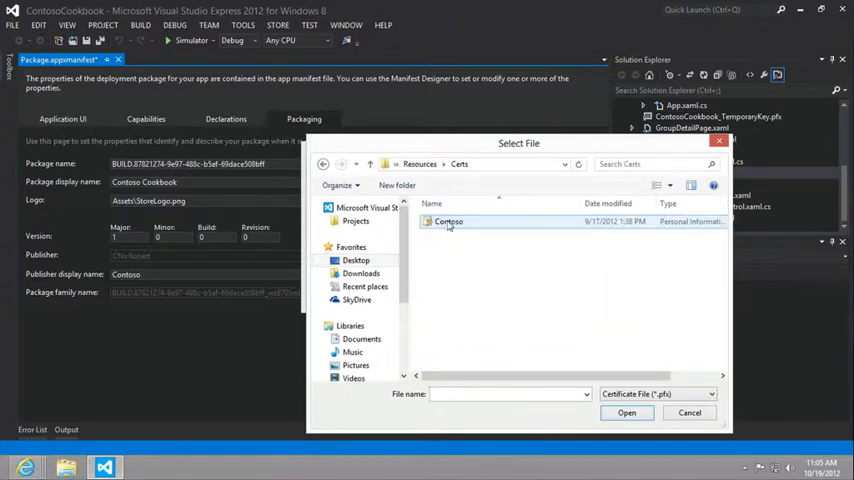
pyautogui.click(448, 220)
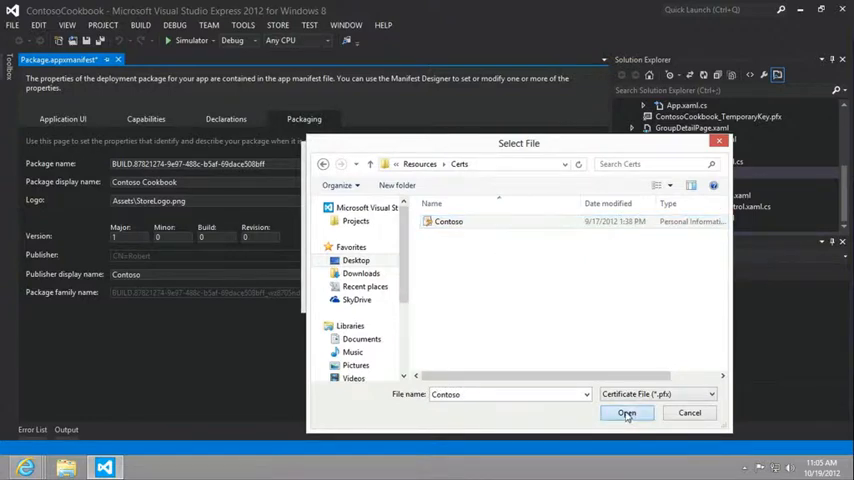
pyautogui.click(626, 412)
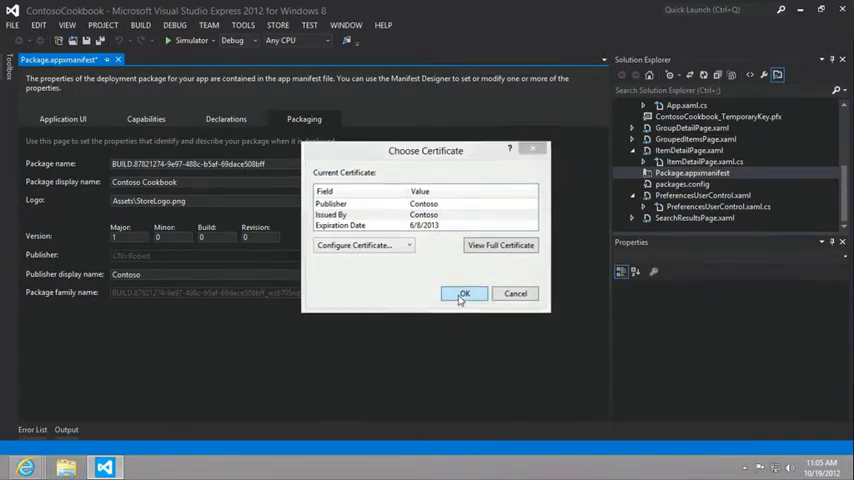
pyautogui.click(464, 292)
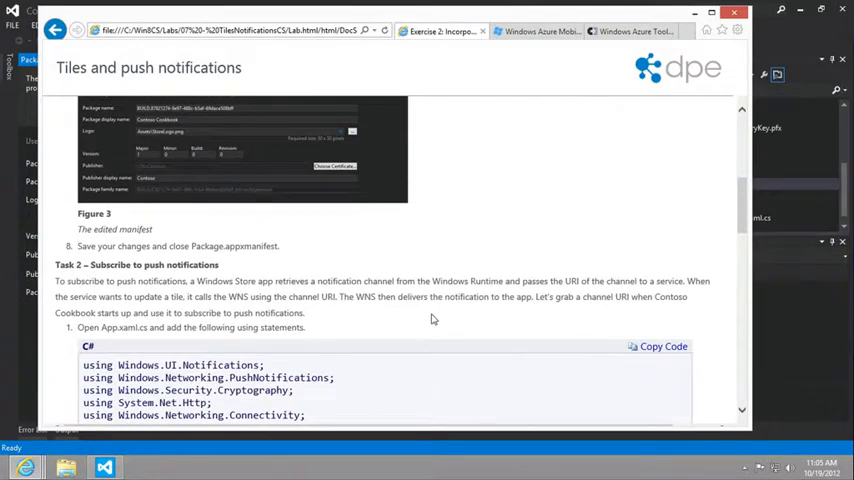
# - Scroll the lab manual down to Task 2's push-notification using statements
pyautogui.scroll(-3)
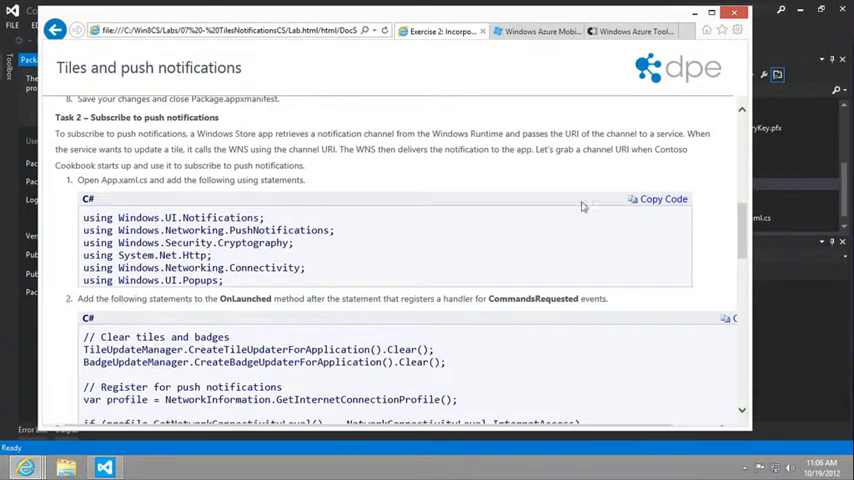
pyautogui.scroll(-3)
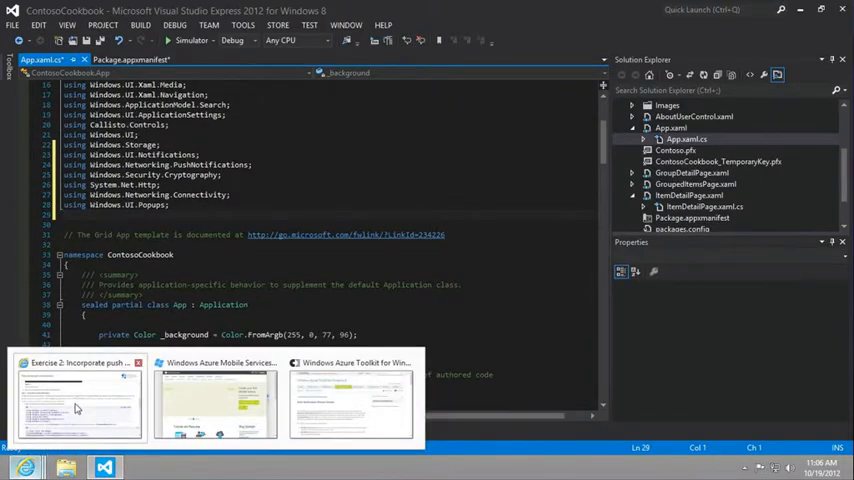
# - Scroll App.xaml.cs down to OnLaunched's CommandsRequested handler registration line
pyautogui.click(80, 400)
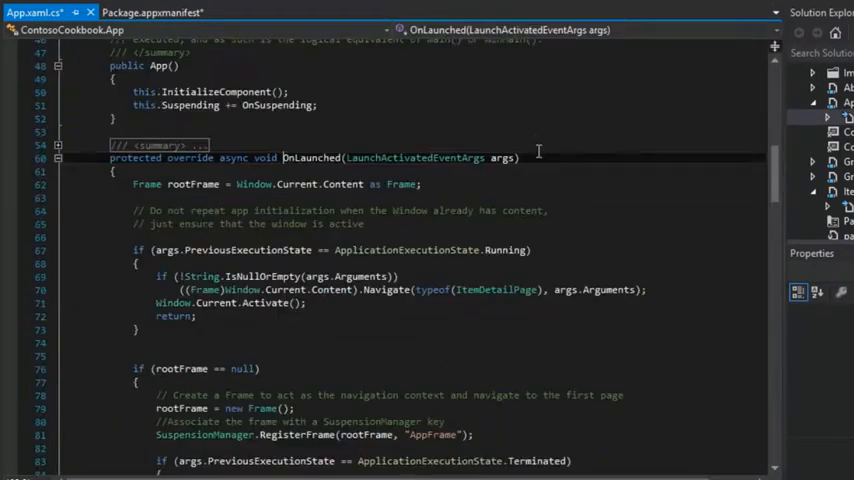
pyautogui.scroll(-3)
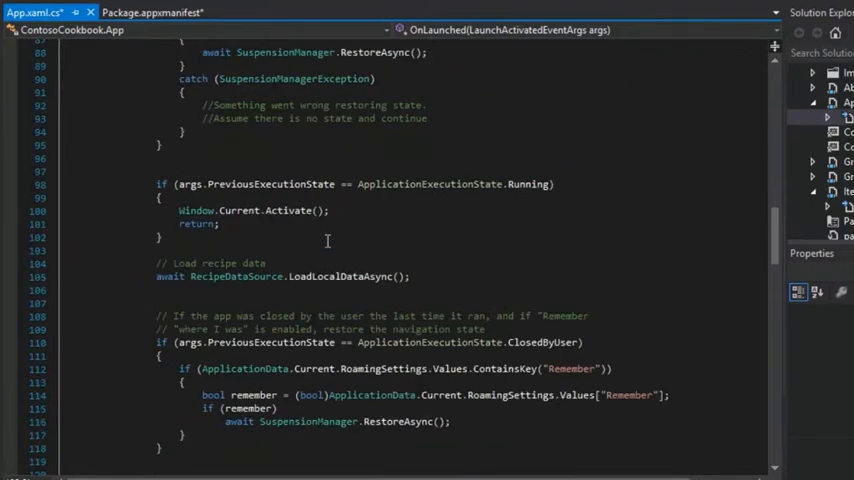
pyautogui.scroll(-3)
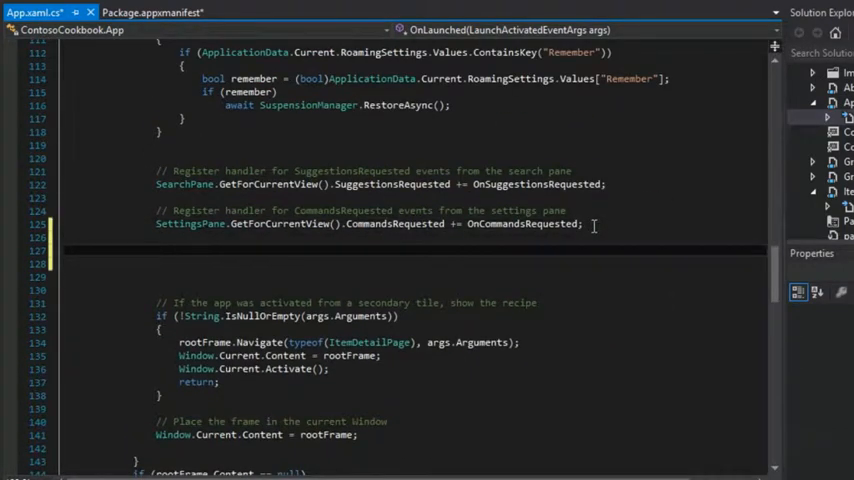
pyautogui.scroll(-3)
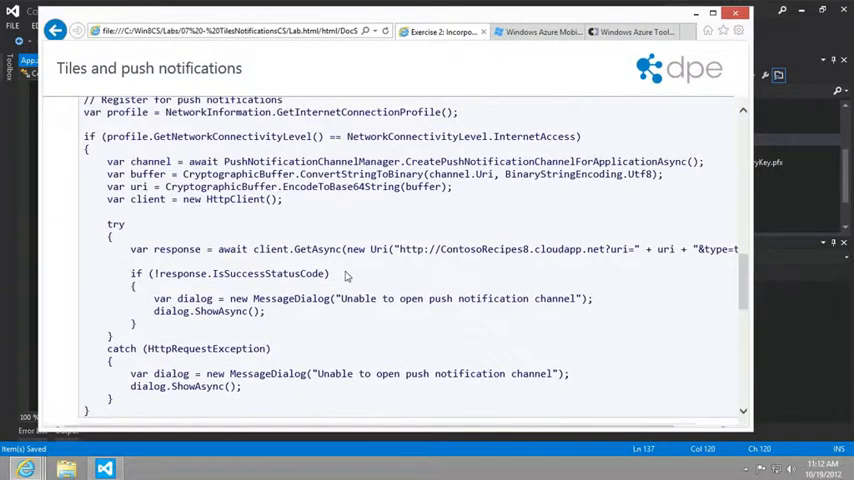
pyautogui.scroll(-3)
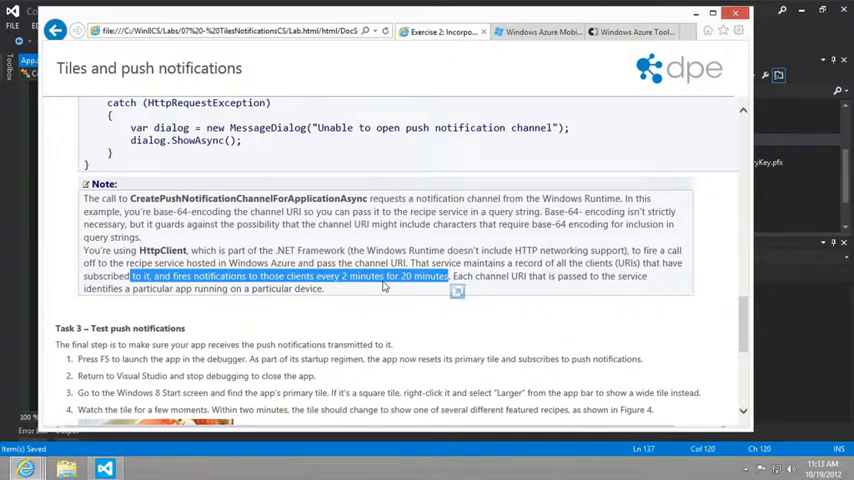
pyautogui.moveTo(358, 288)
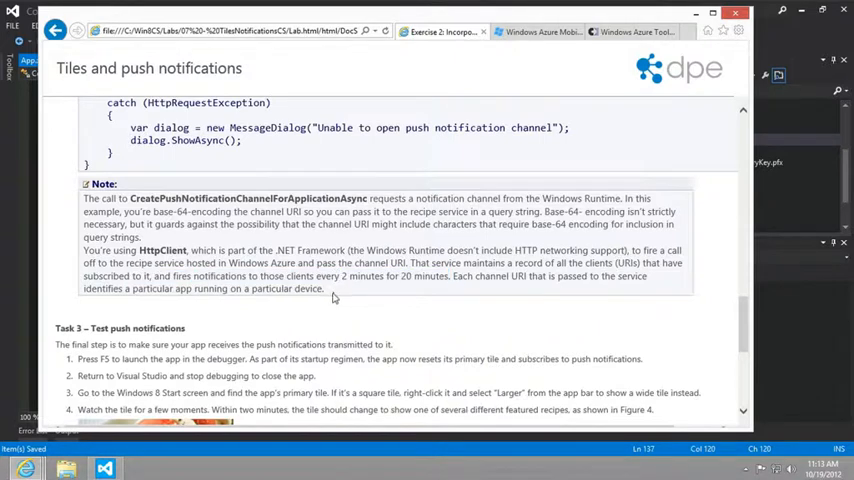
pyautogui.scroll(-3)
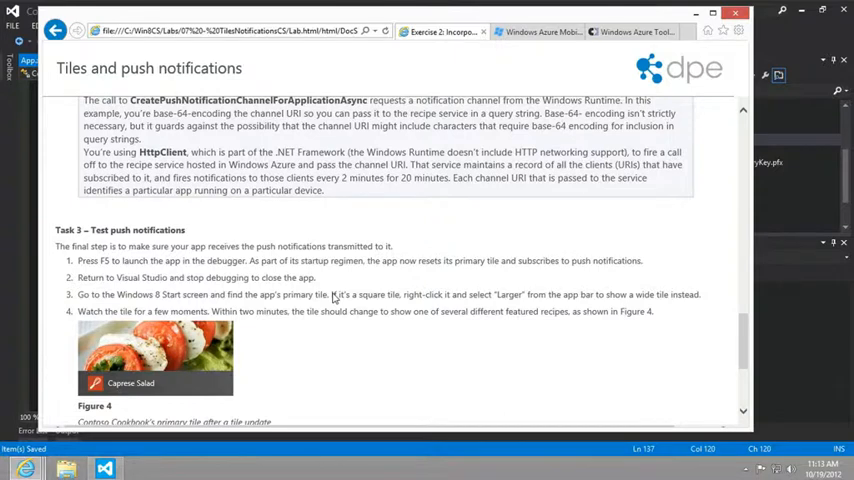
pyautogui.scroll(-3)
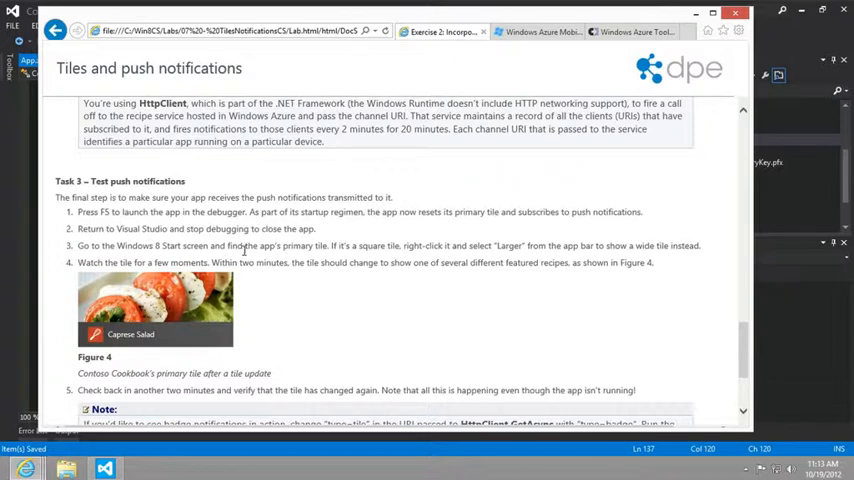
pyautogui.moveTo(242, 244); pyautogui.dragTo(398, 244)
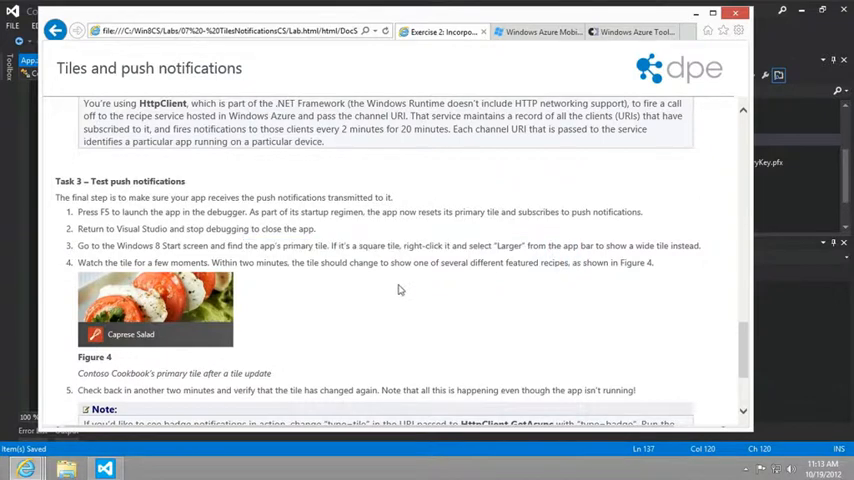
pyautogui.doubleClick(344, 262)
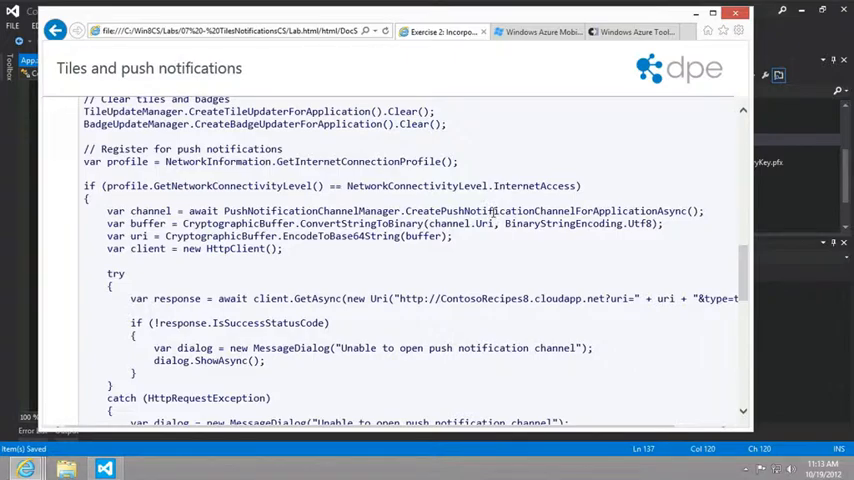
pyautogui.scroll(-3)
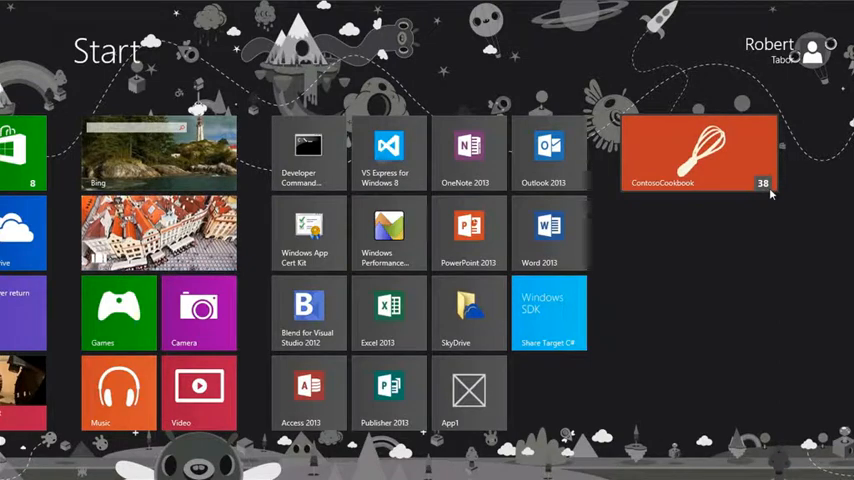
# - Scroll the Start screen to view the ContosoCookbook tile's badge reading 38
pyautogui.hscroll(-3)
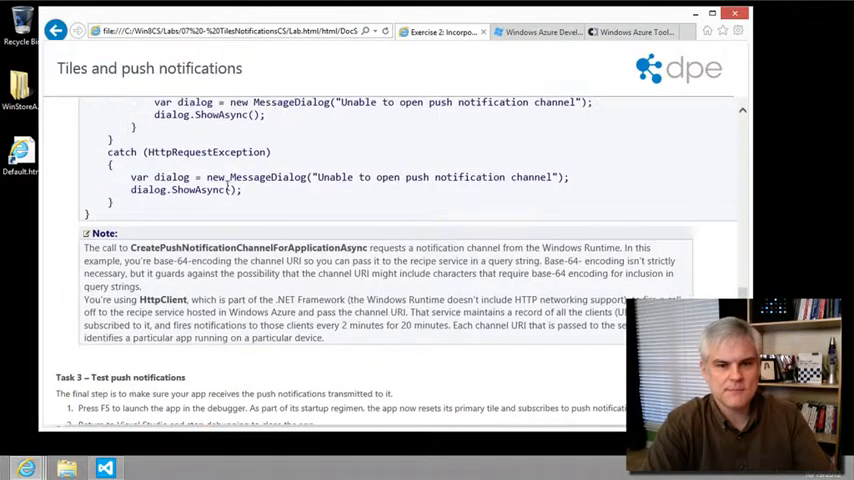
# - Return from the Test push notifications task to the lab's table of contents
pyautogui.click(56, 30)
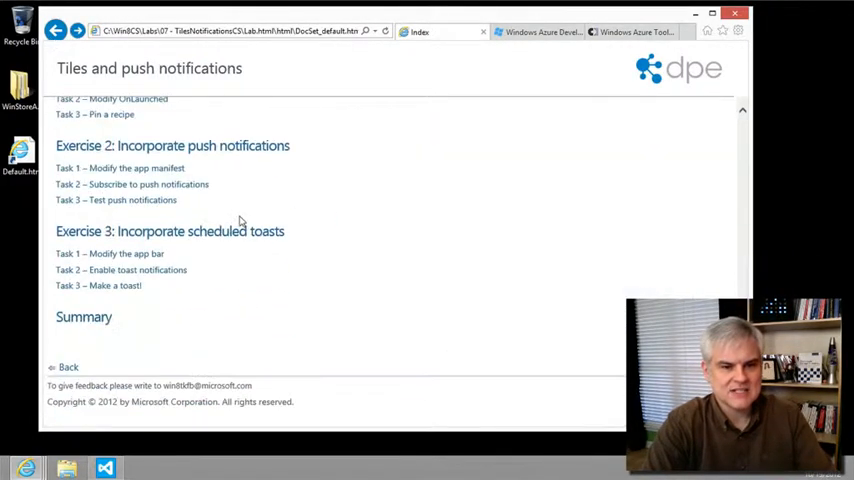